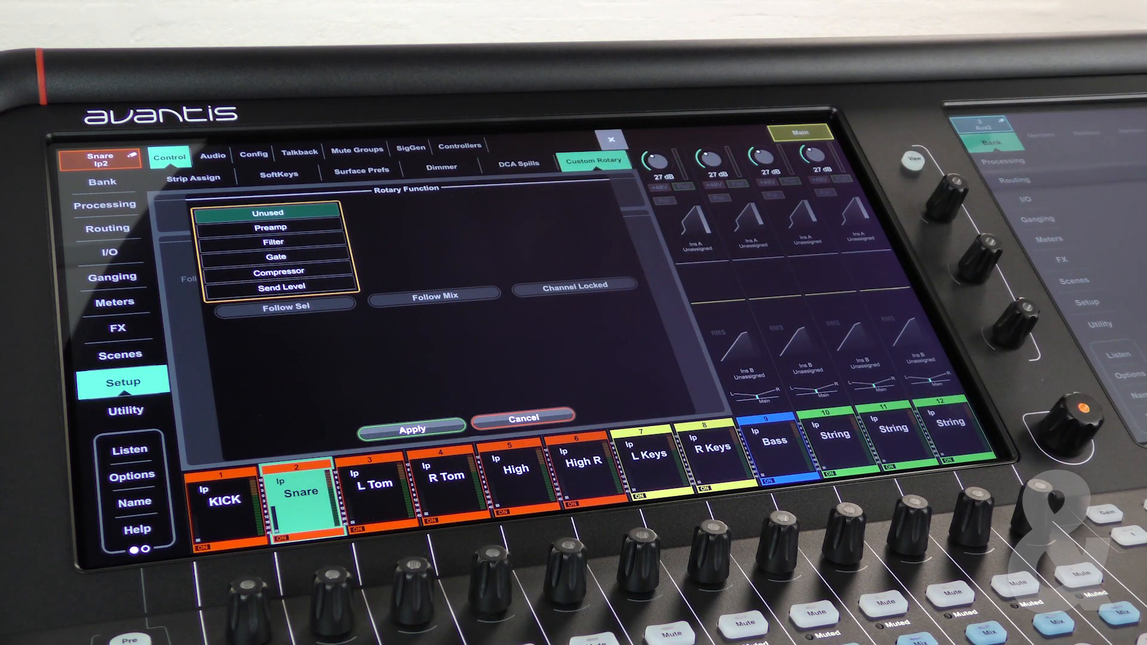
Assign the first left-screen custom rotary to Gate, for gate threshold following the selected channel
{"action": "left_click", "coordinate": [276, 250]}
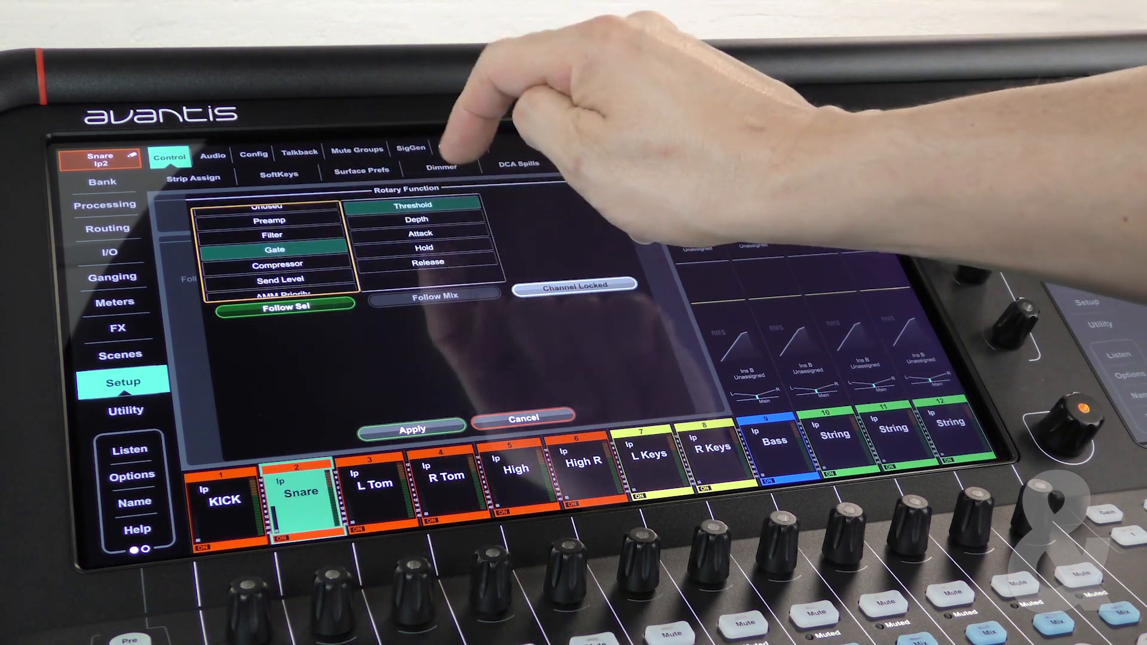
Choose the gate parameter, attack or release, for the next left-screen encoder
{"action": "left_click", "coordinate": [416, 234]}
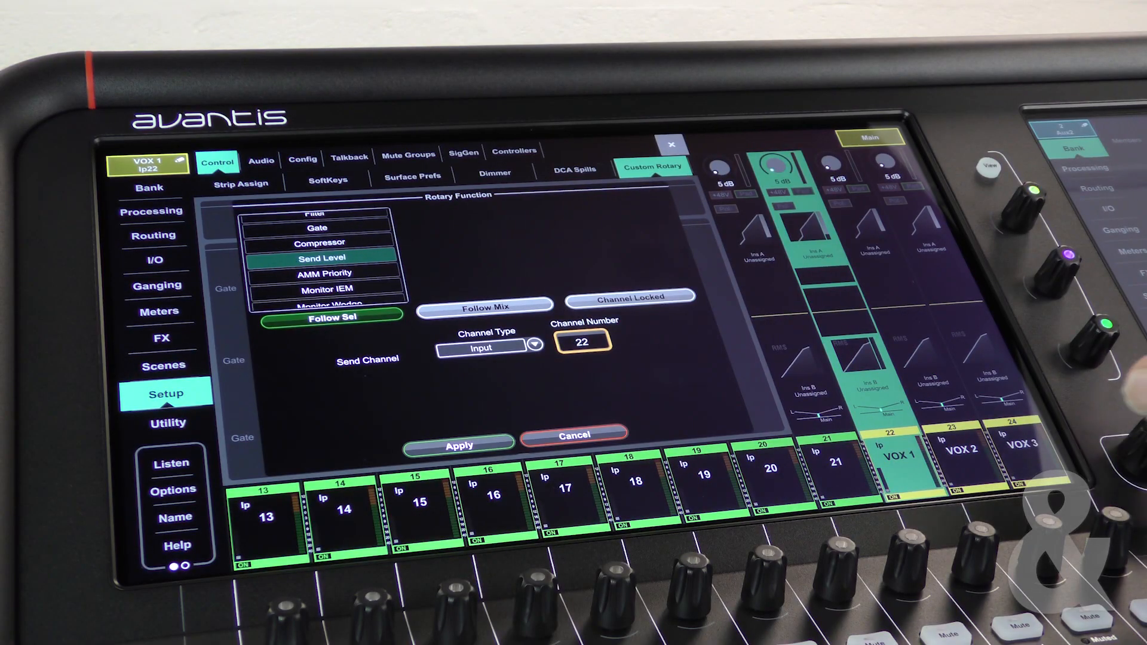
Switch the send-level rotary from Follow Sel to Channel Locked
{"action": "left_click", "coordinate": [629, 300]}
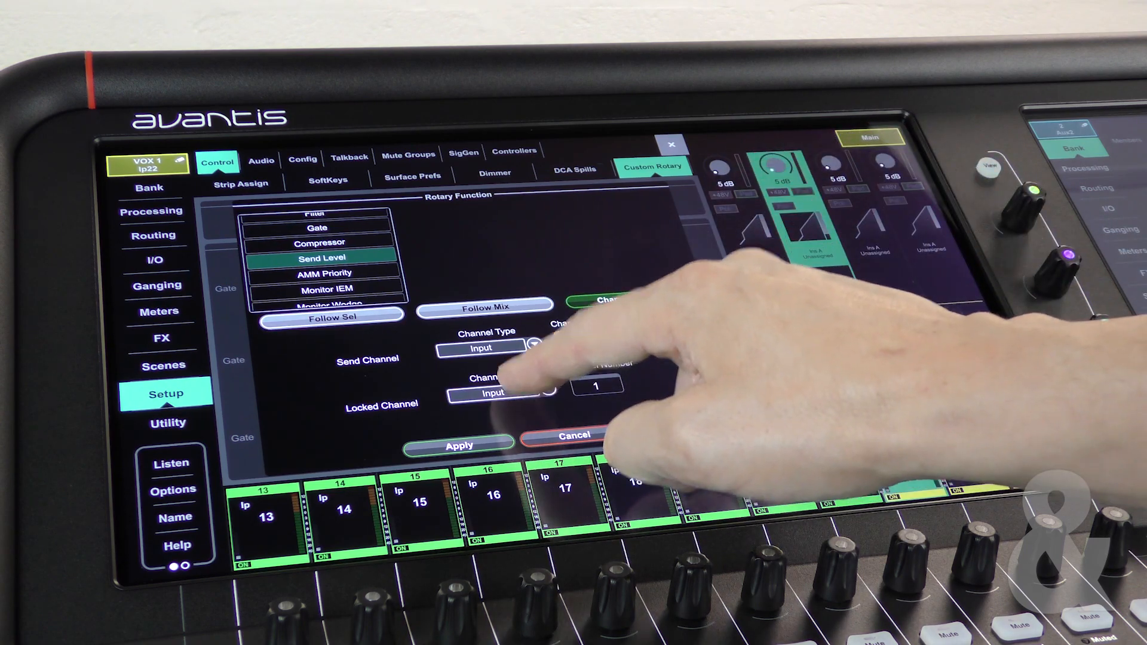